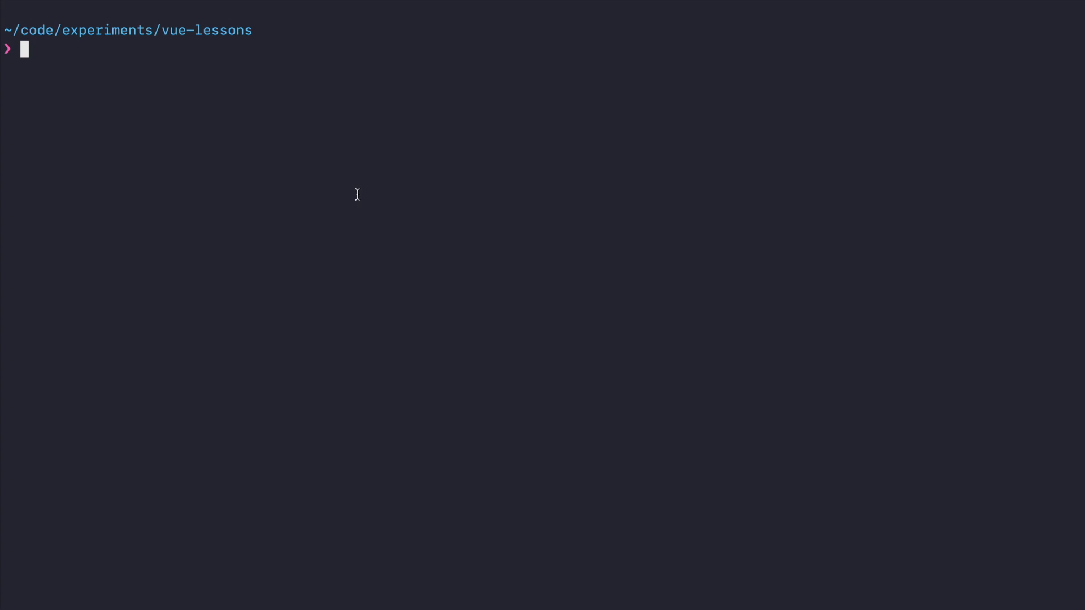
# Run 'vue init webpack-simple' in the vue-lessons folder to start the project generator
pyautogui.write('vue i')
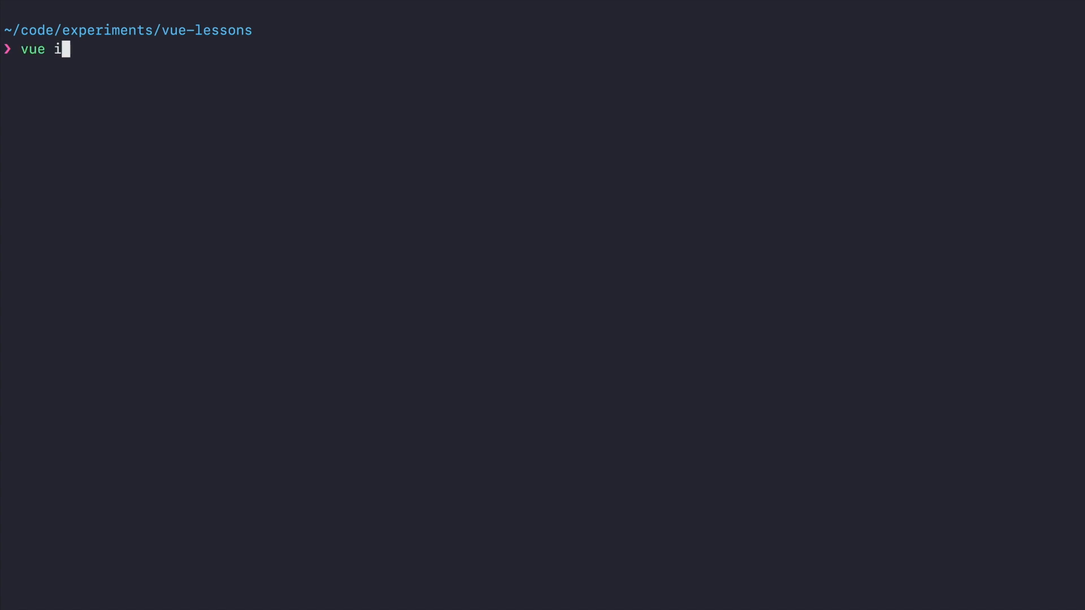
pyautogui.write('nit webpack-si')
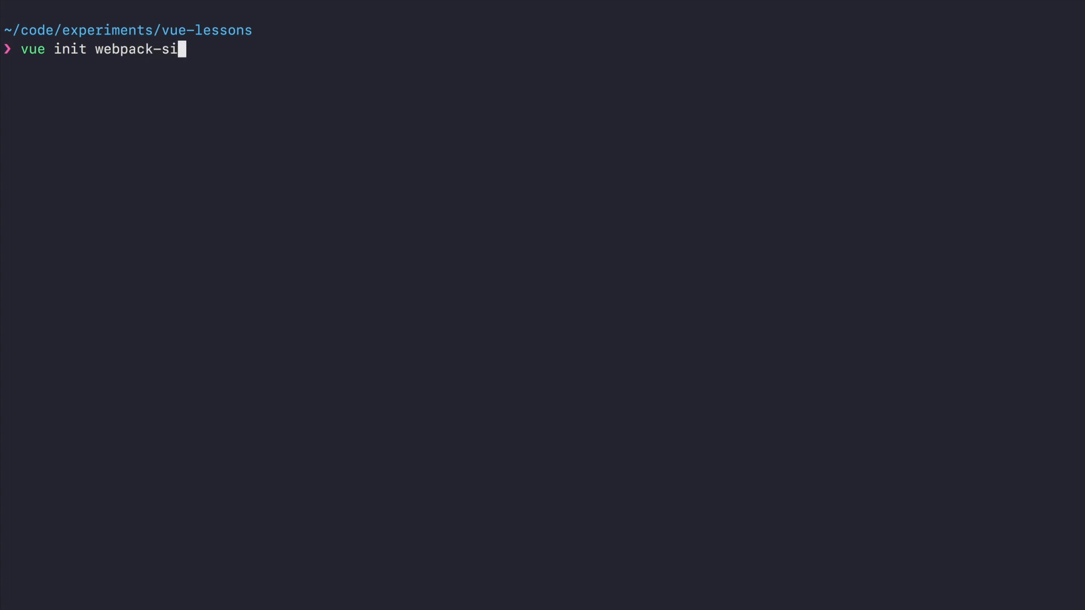
pyautogui.press('Return')
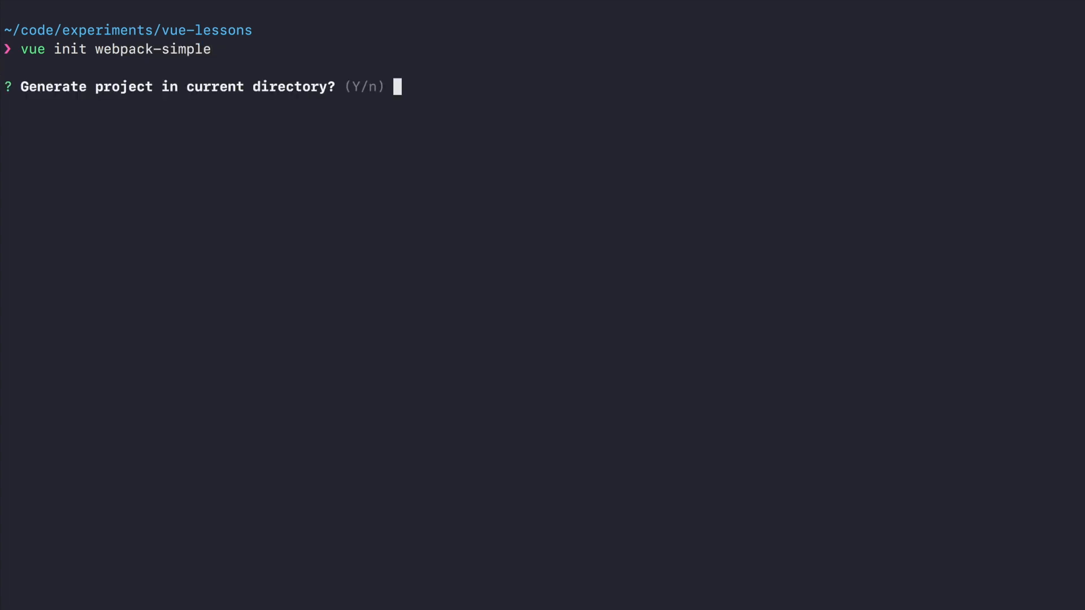
# Accept current directory and default details, decline sass, then enter 'yarn install'
pyautogui.press('Return')
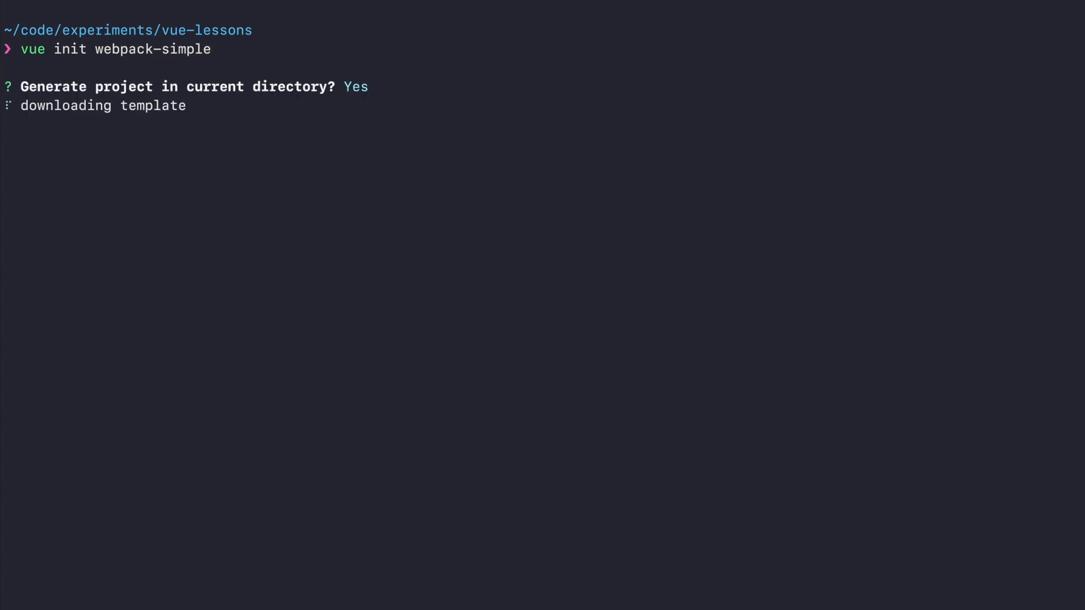
pyautogui.press('Return')
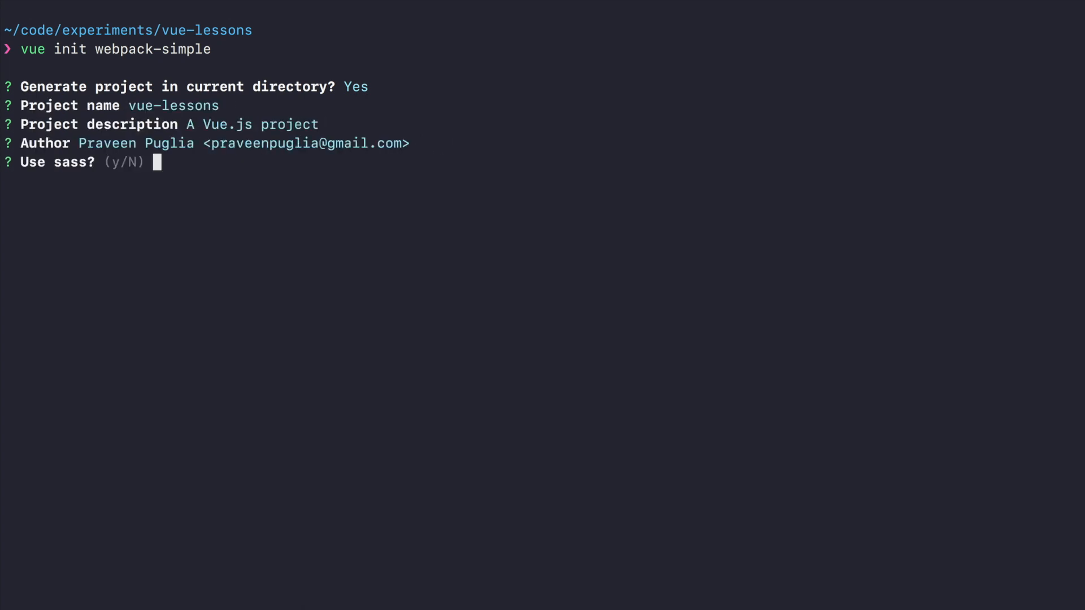
pyautogui.press('Return')
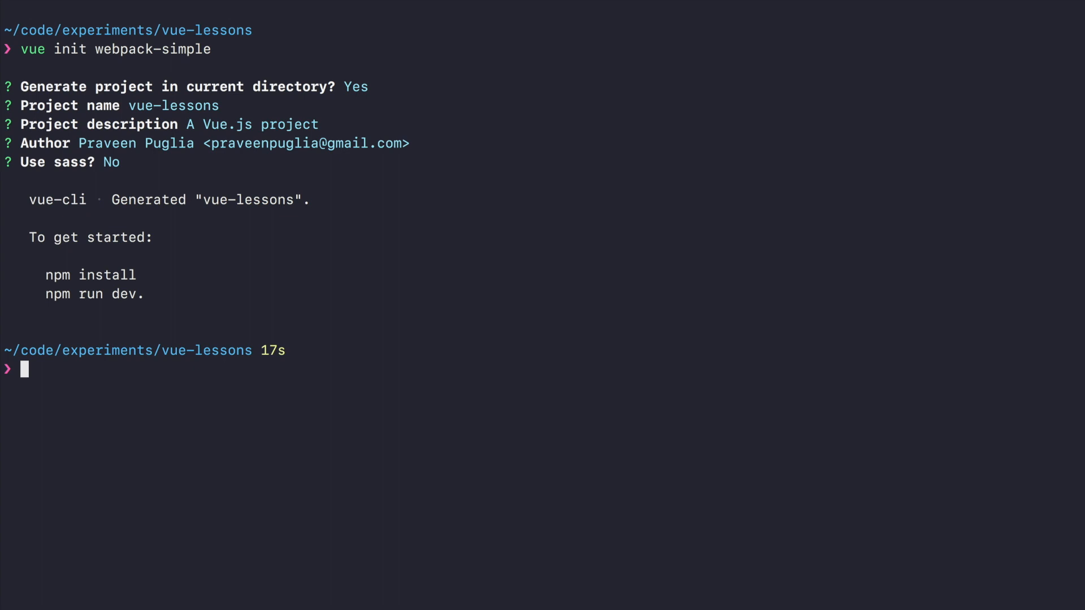
pyautogui.write('yarn install')
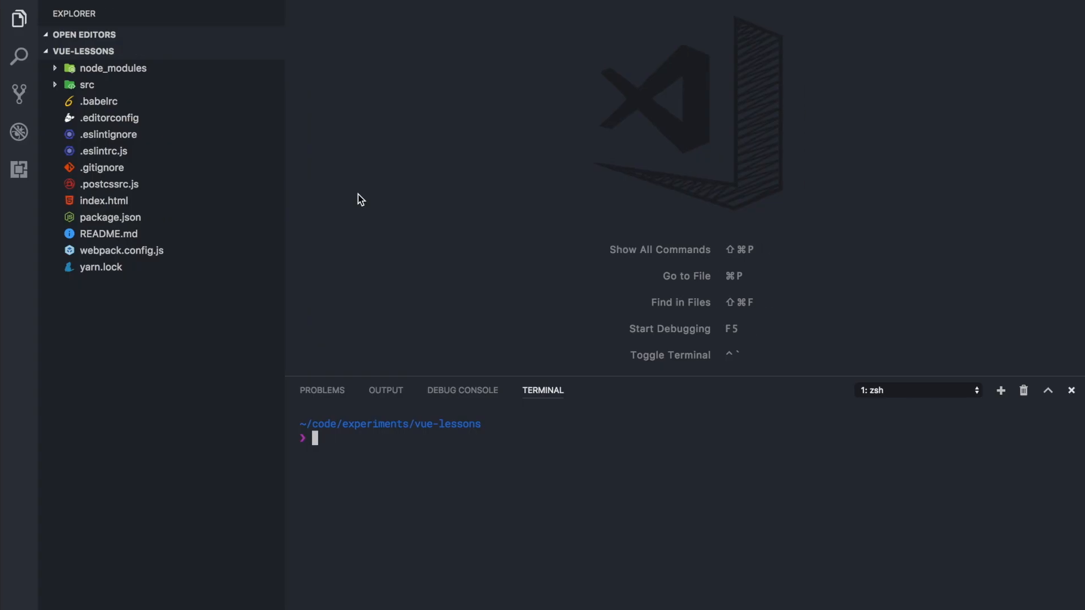
# Locate src/App.vue via quick-open and scroll to its style block
pyautogui.press('cmd+p')
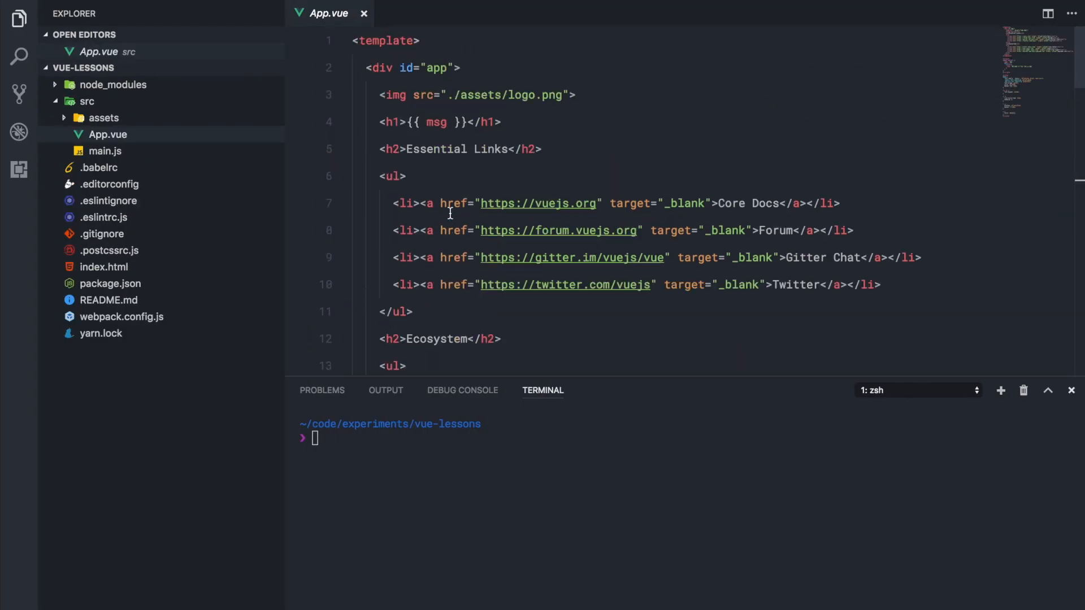
pyautogui.scroll(-3)
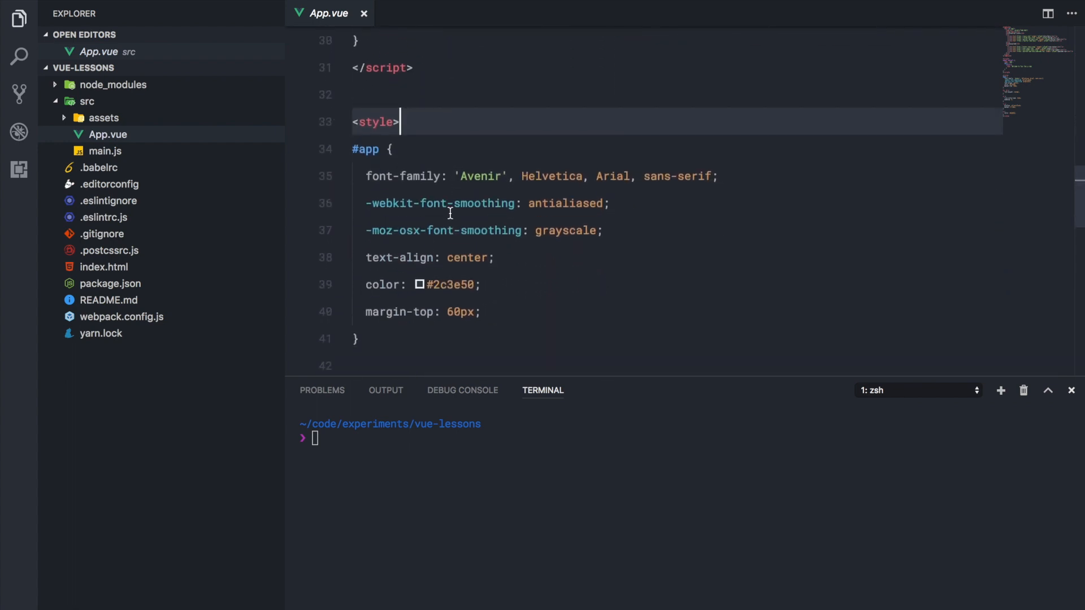
pyautogui.write('yar')
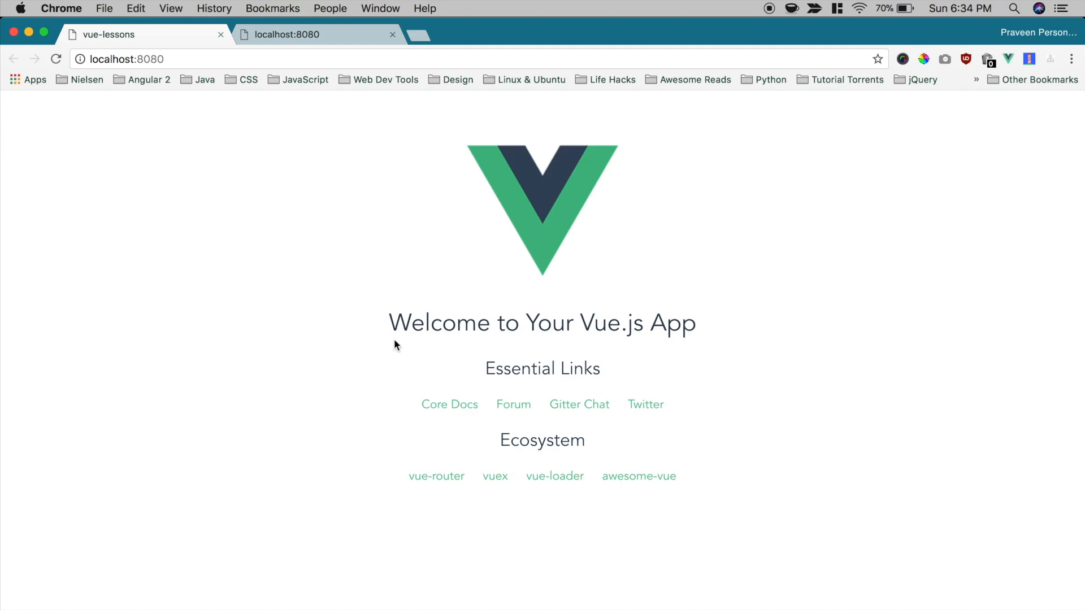
pyautogui.moveTo(450, 310)
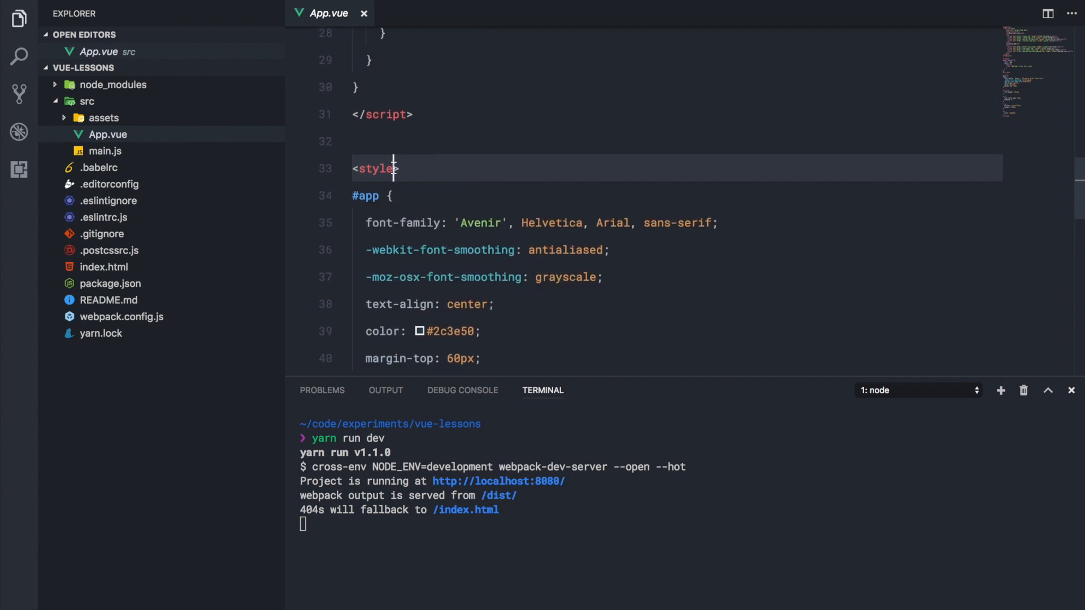
# Add lang="scss" to the style tag in App.vue
pyautogui.write('lang')
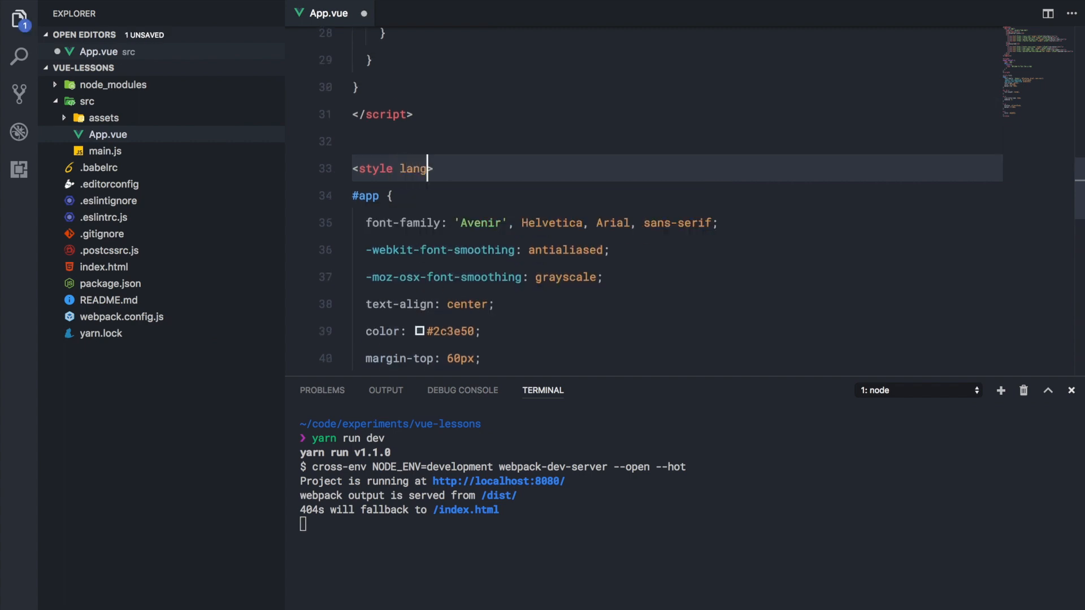
pyautogui.write('="scss"')
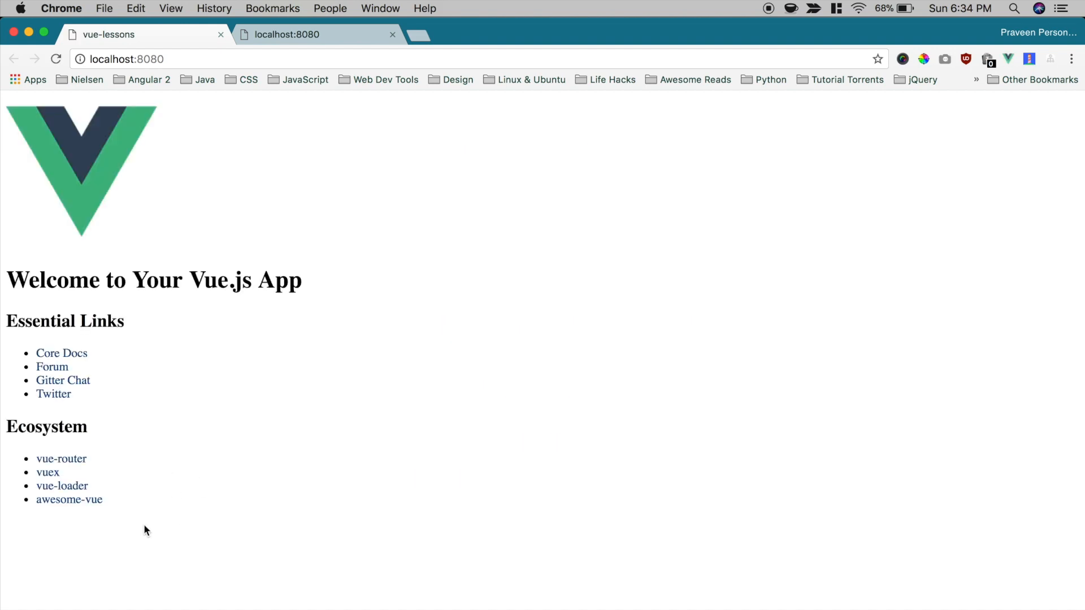
pyautogui.moveTo(252, 358)
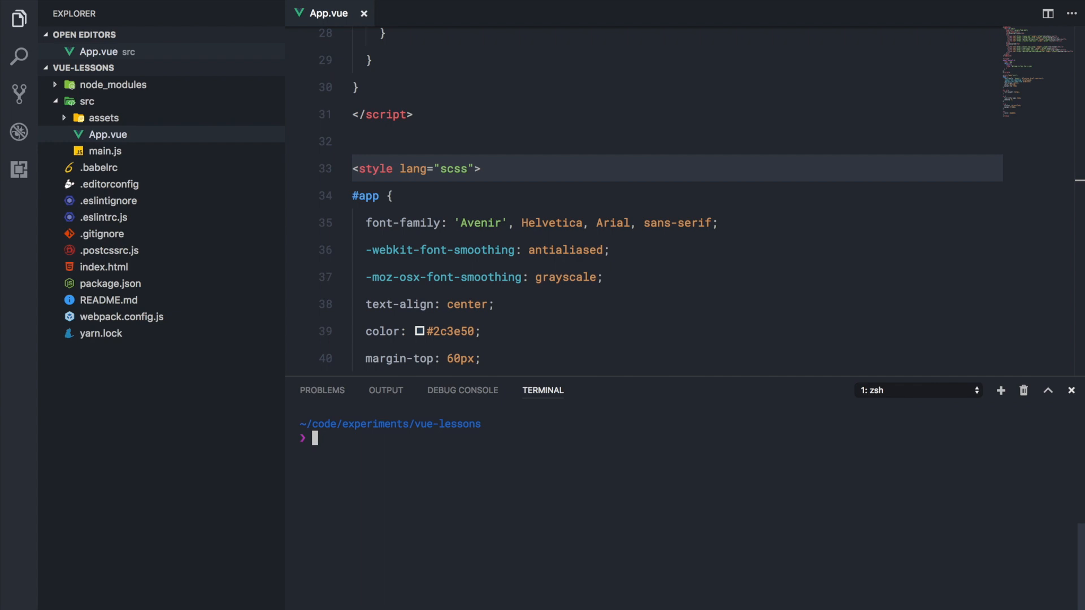
# Run 'npm install --save-dev node-sass sass-loader' in the integrated terminal
pyautogui.write('npm install -')
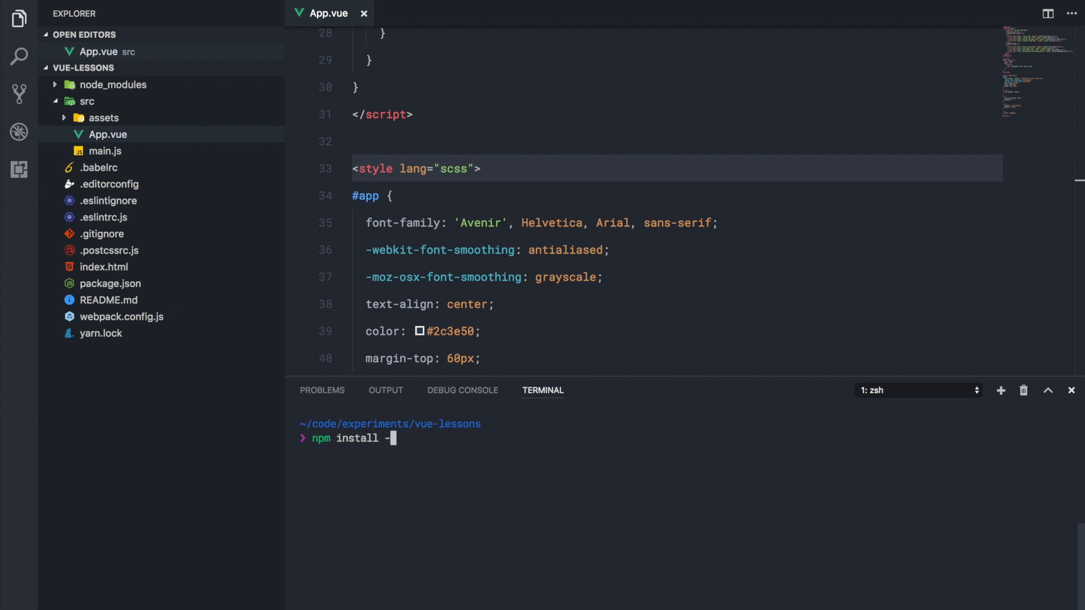
pyautogui.write('-save-dev')
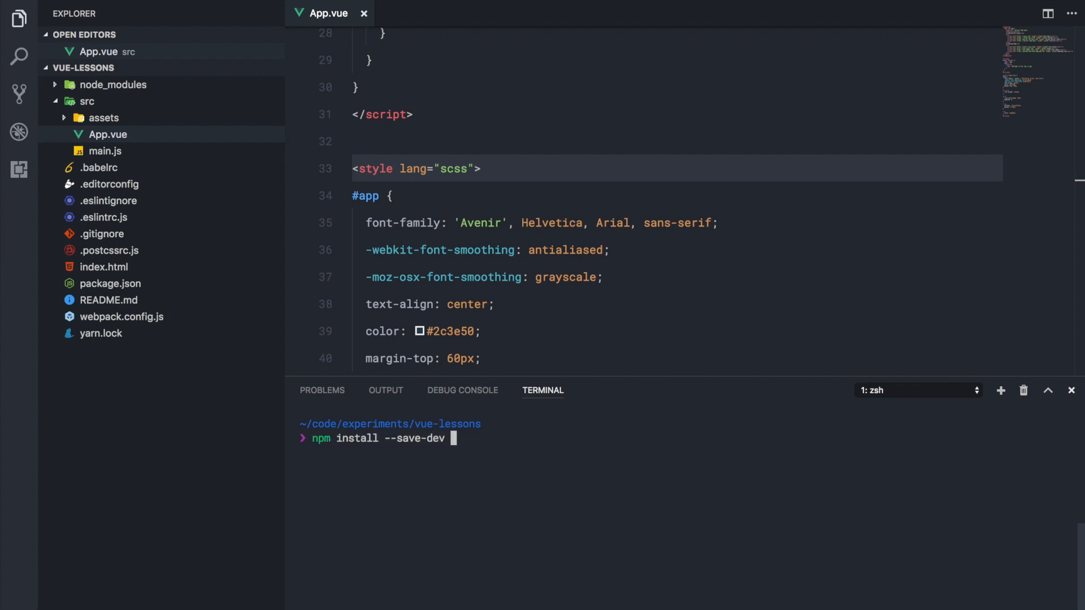
pyautogui.write('node-sass')
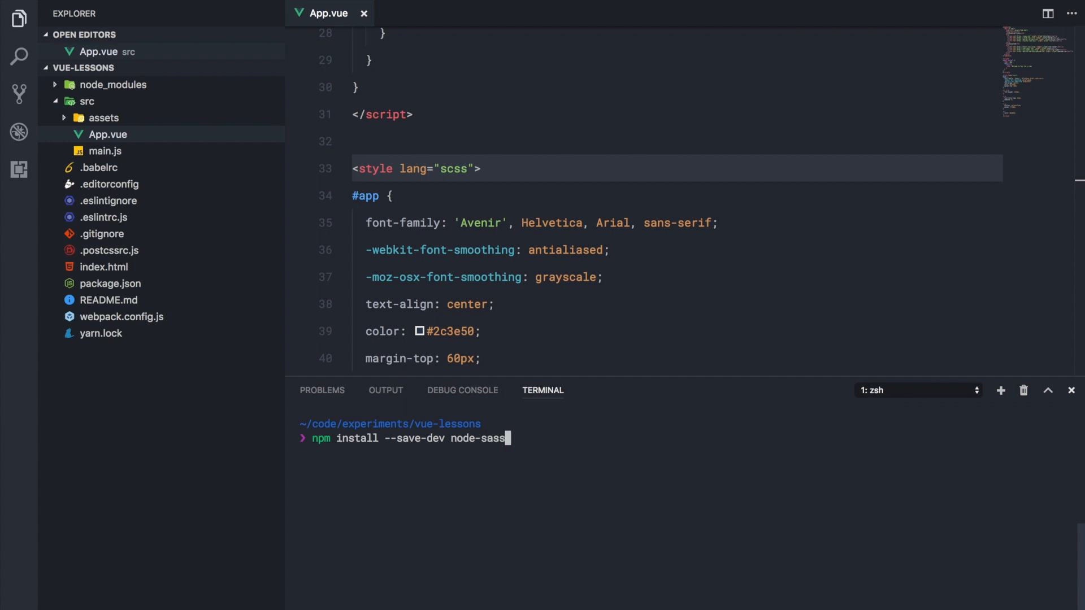
pyautogui.write('sass-')
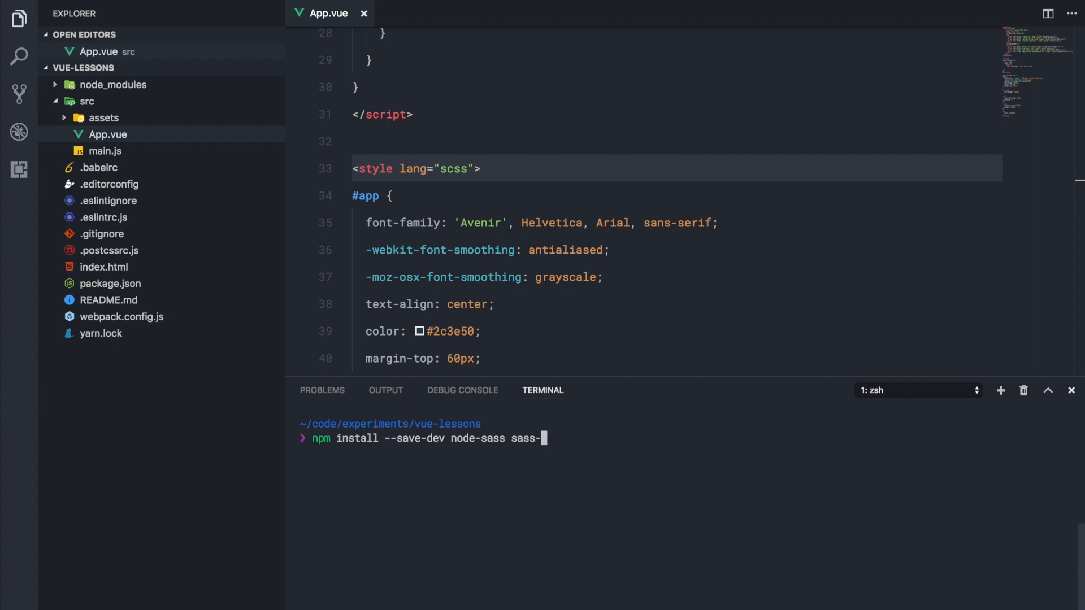
pyautogui.press('Return')
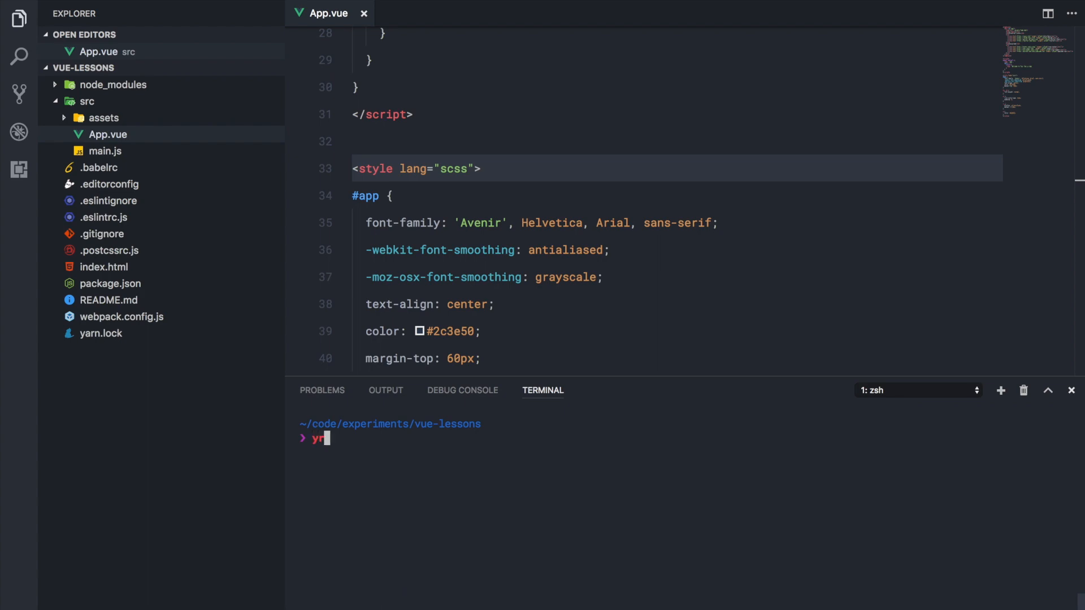
# Start typing 'yarn run dev' to restart the dev server
pyautogui.write('arn ru')
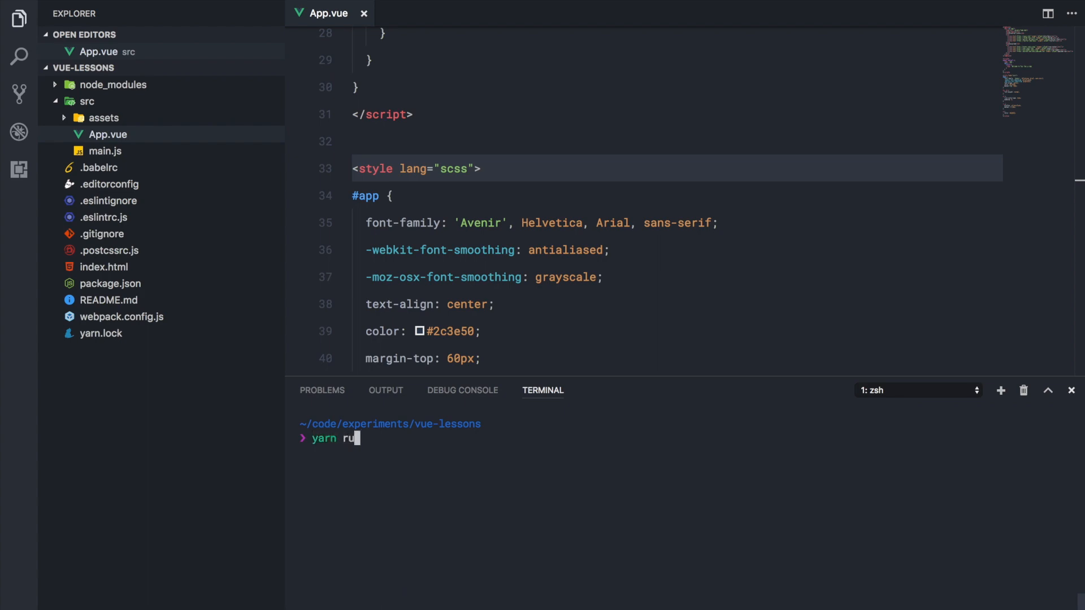